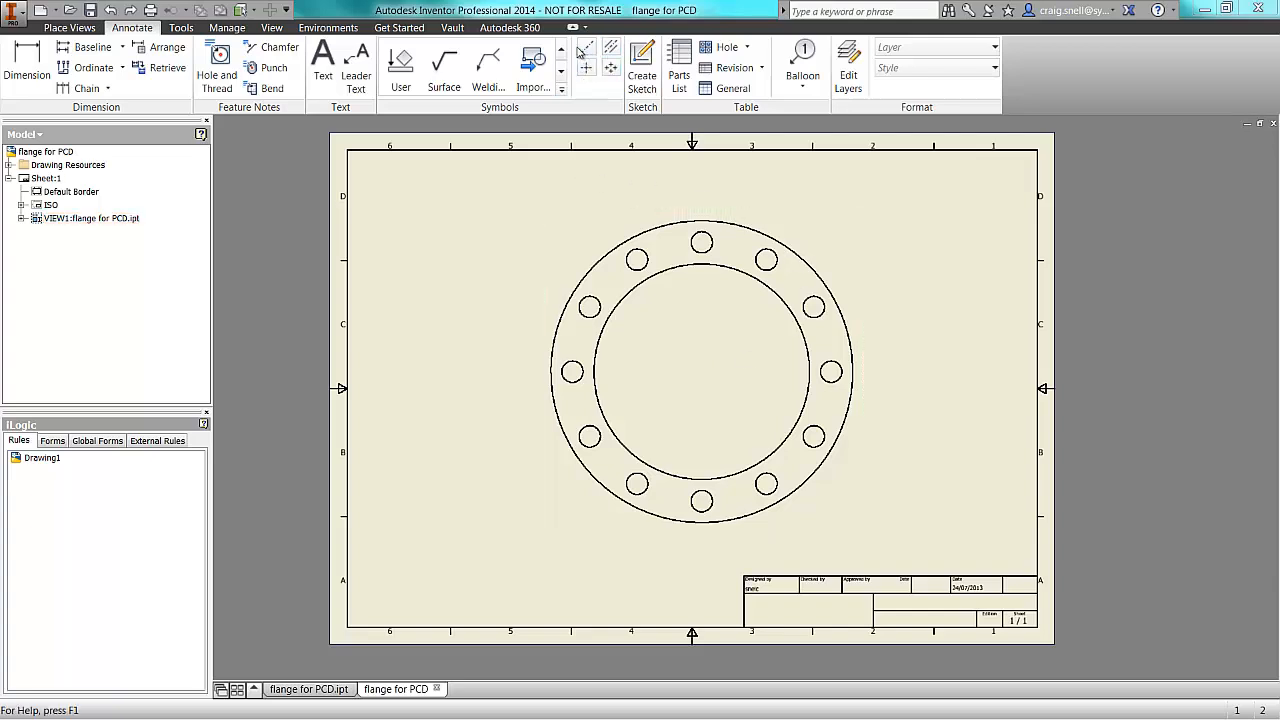
pyautogui.moveTo(580, 128)
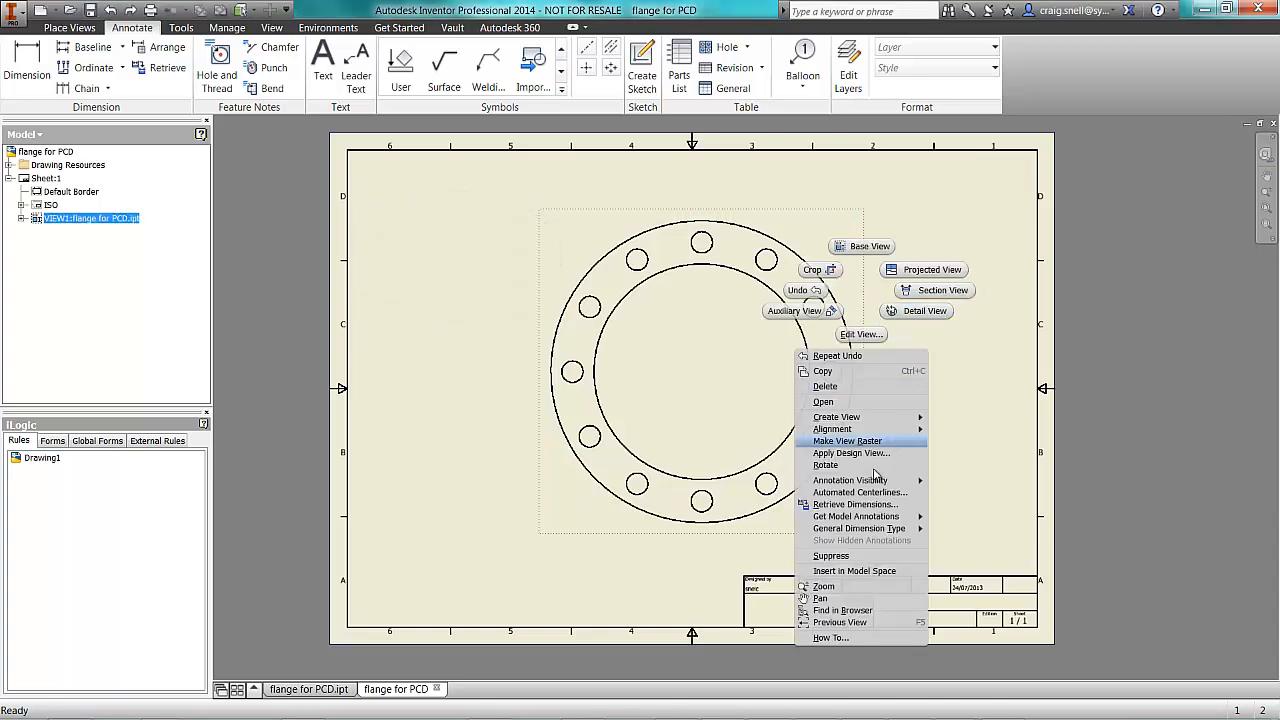
pyautogui.moveTo(859, 492)
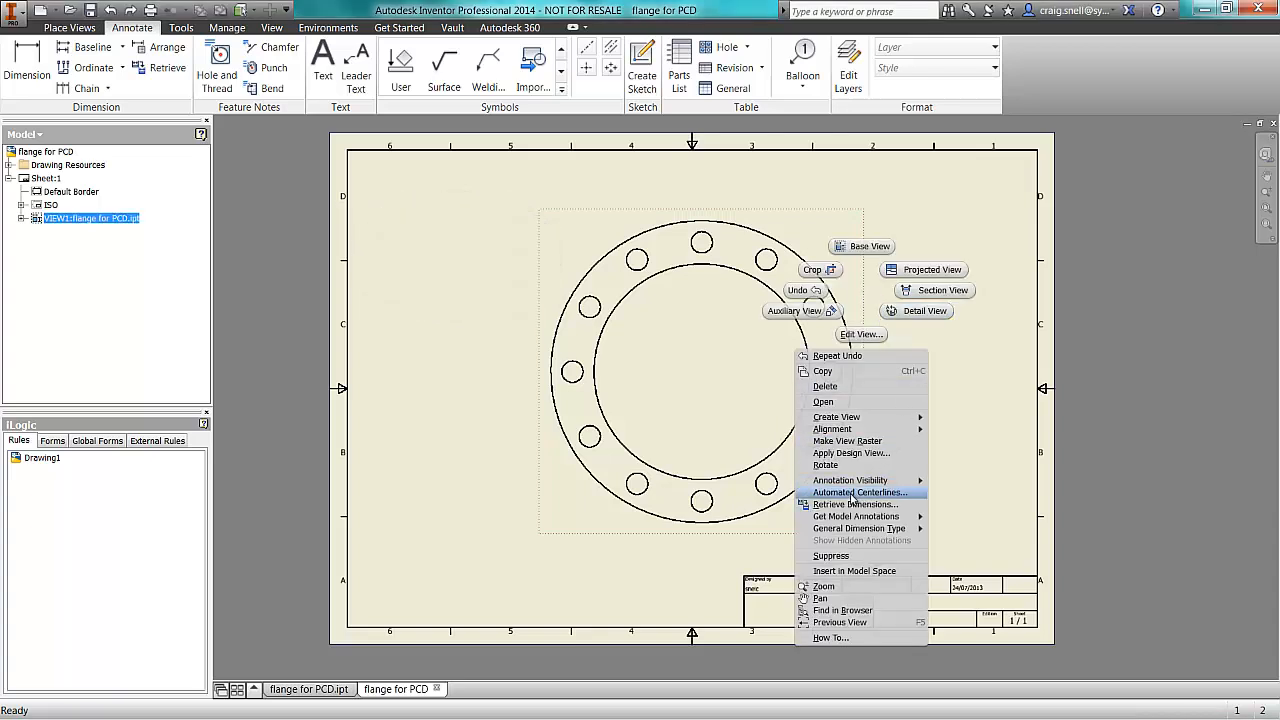
# - Apply automated centerlines with Circular Patterned Features enabled, marking the twelve bolt holes and pitch circle
pyautogui.click(858, 492)
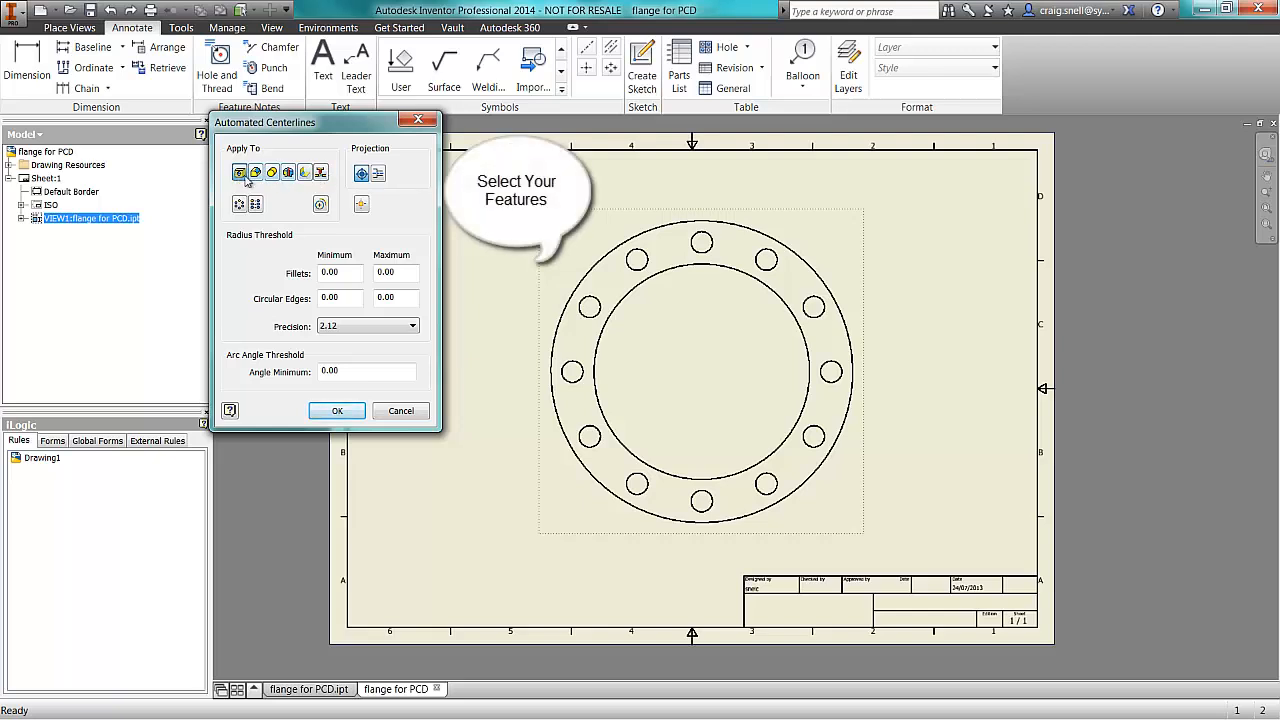
pyautogui.moveTo(239, 173)
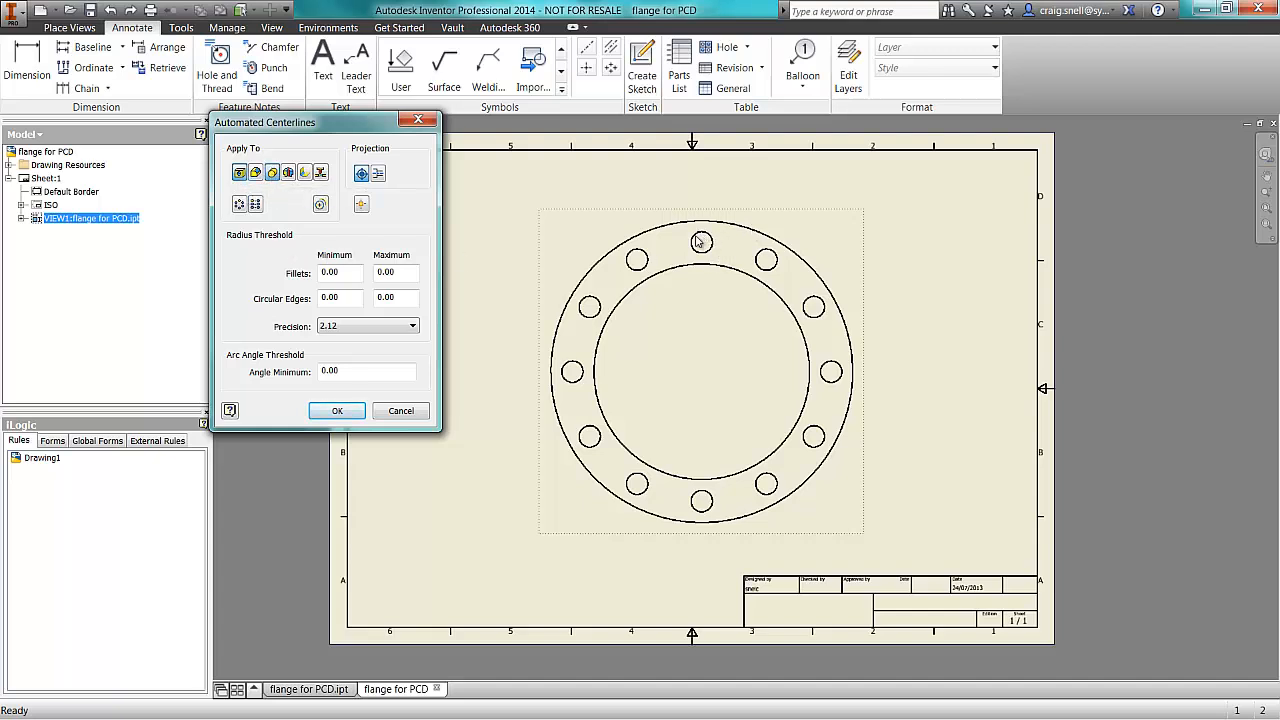
pyautogui.moveTo(707, 182)
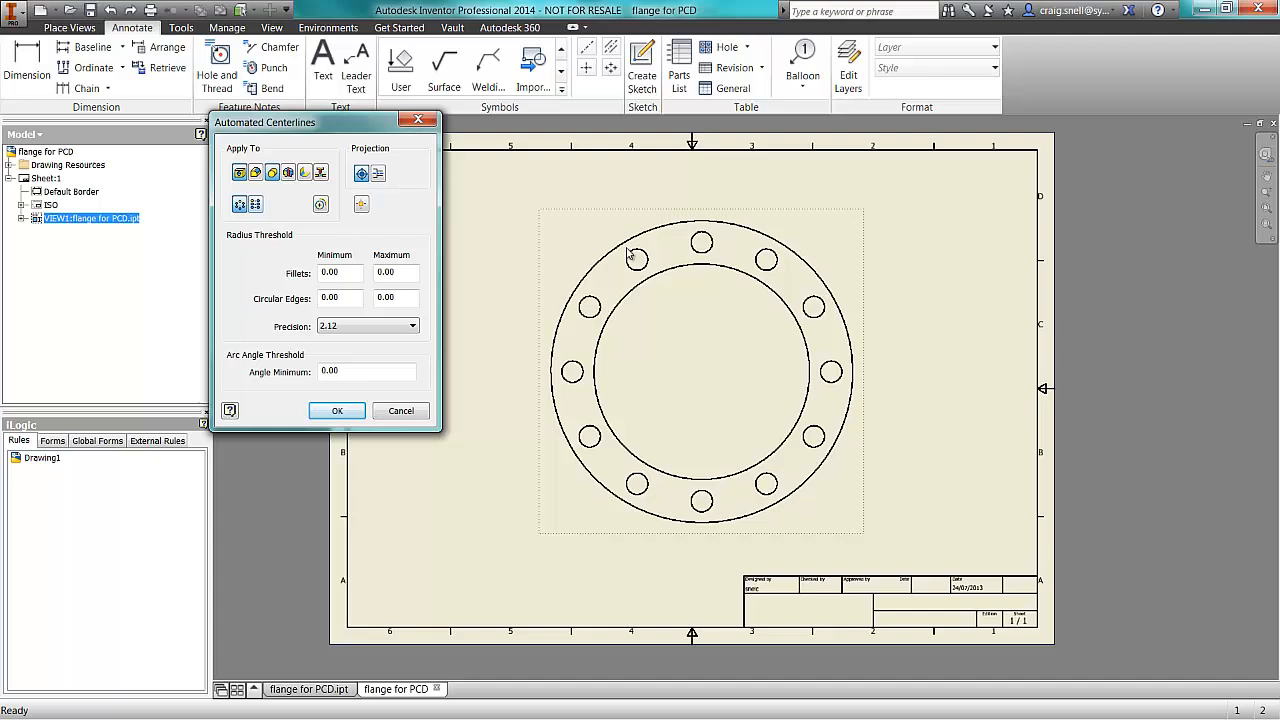
pyautogui.moveTo(615, 265)
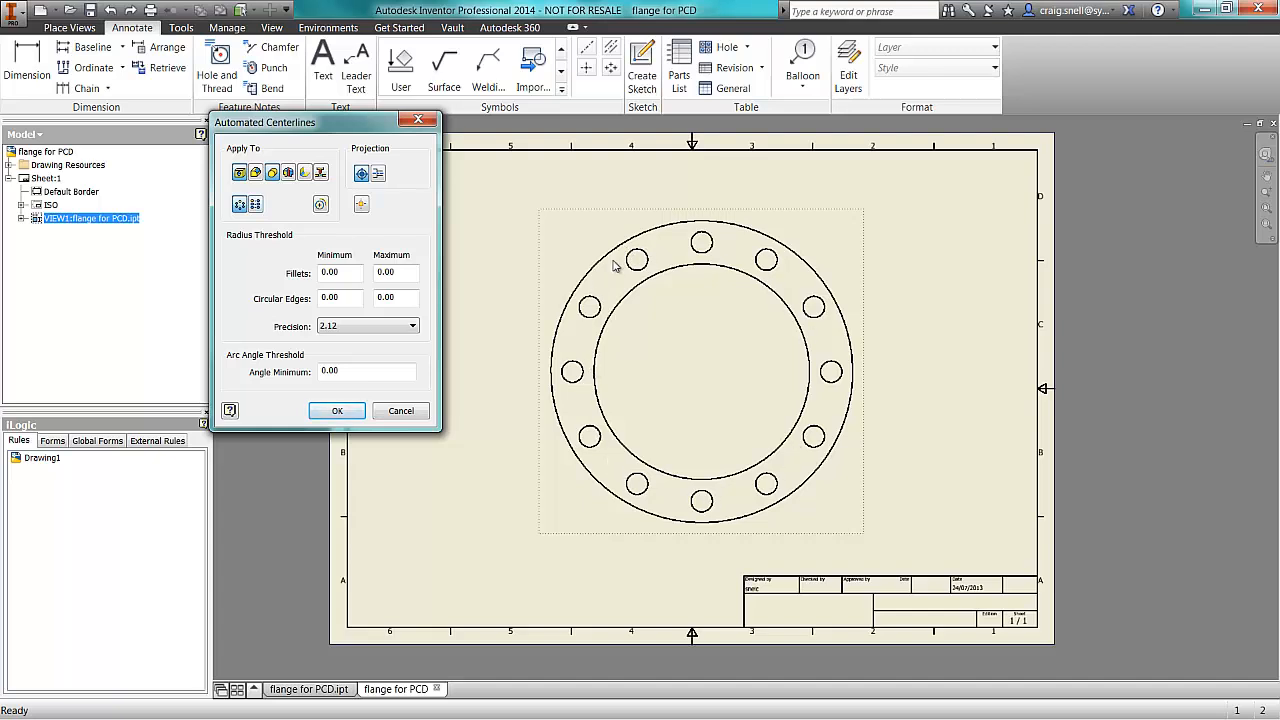
pyautogui.moveTo(387, 236)
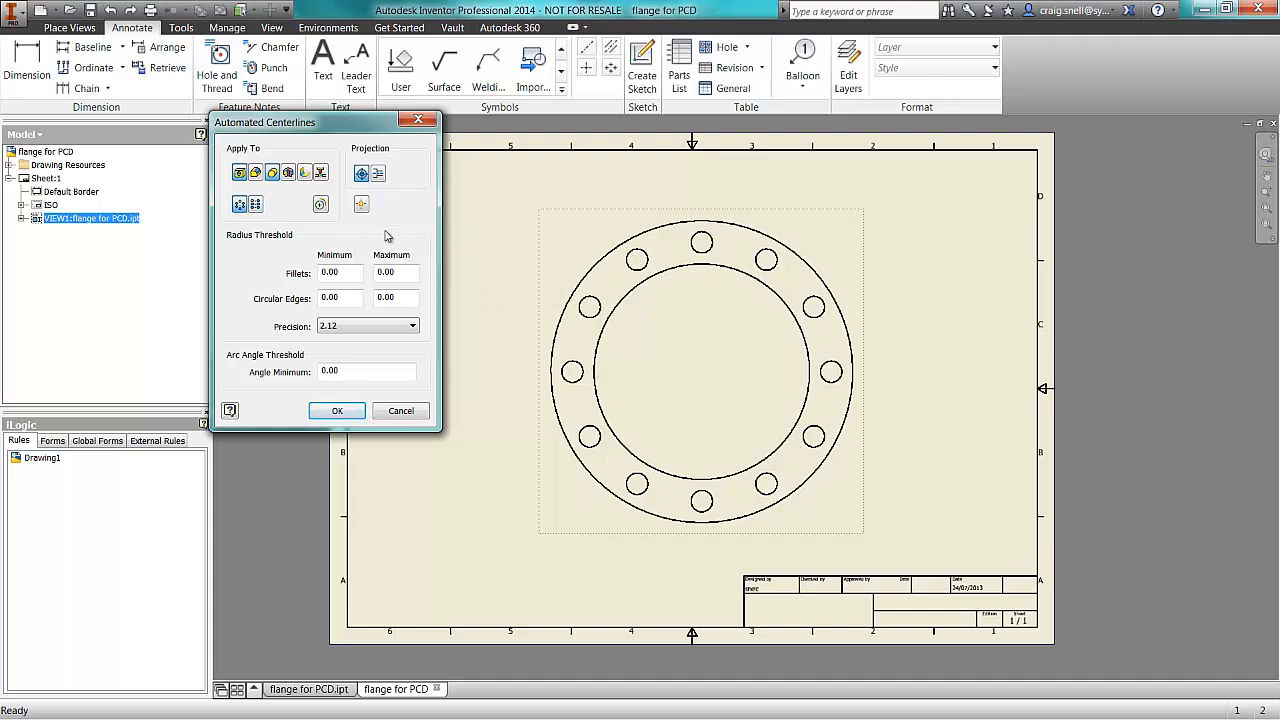
pyautogui.click(337, 411)
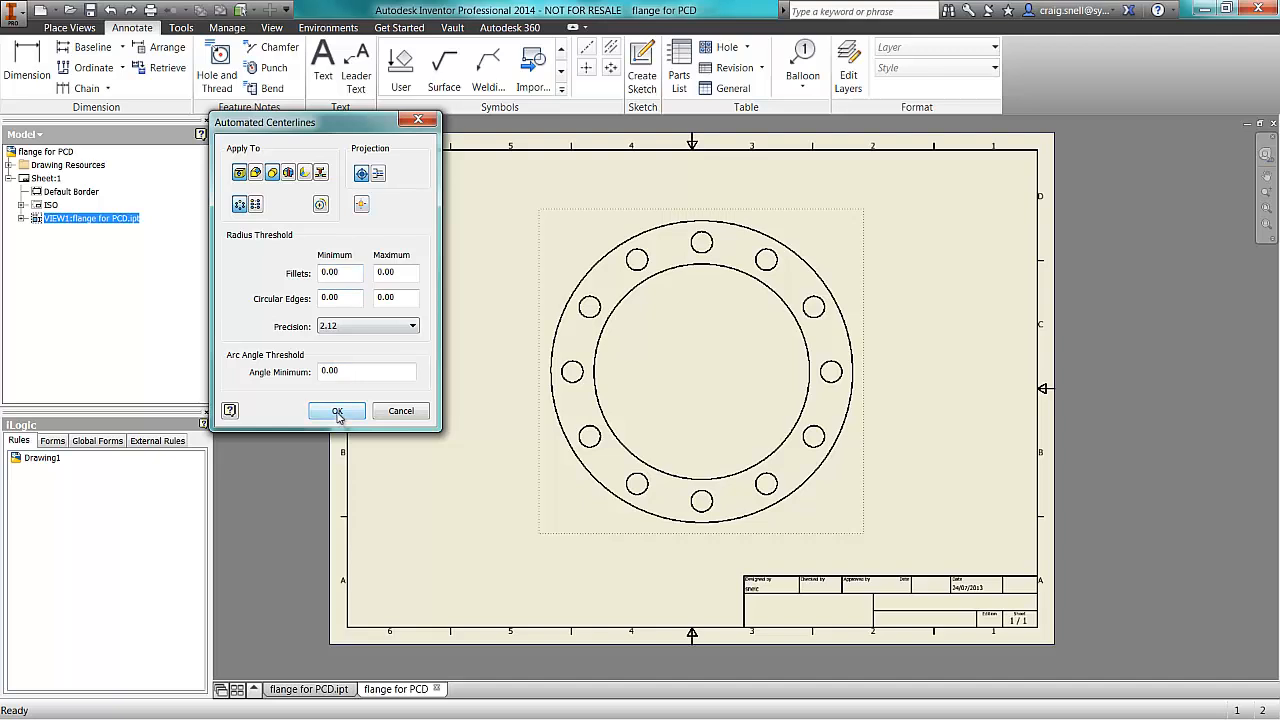
pyautogui.moveTo(240, 172)
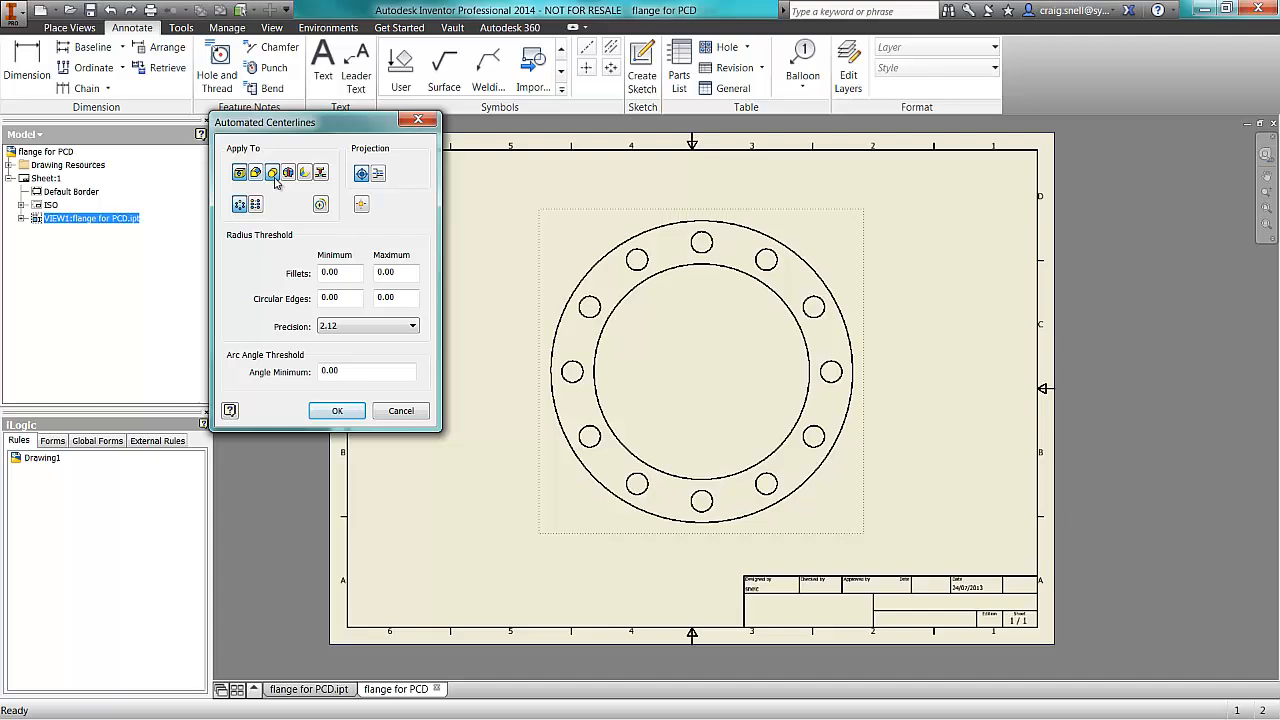
pyautogui.moveTo(239, 204)
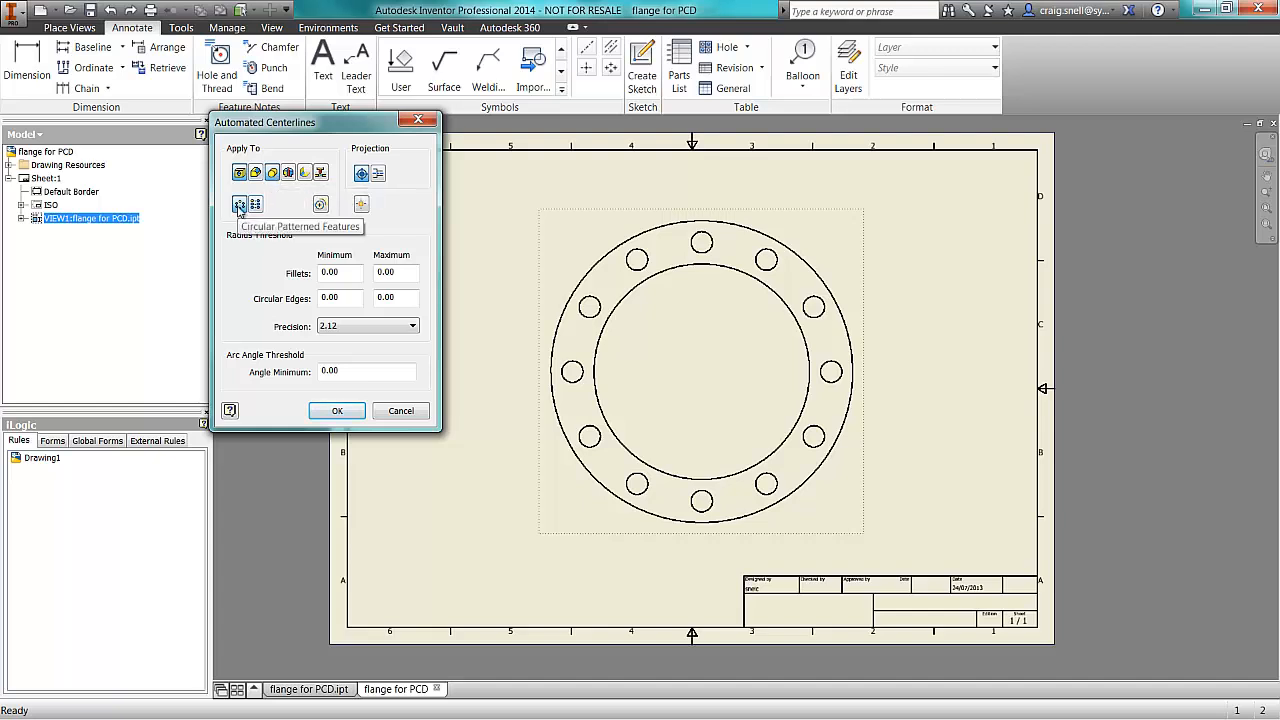
pyautogui.click(337, 411)
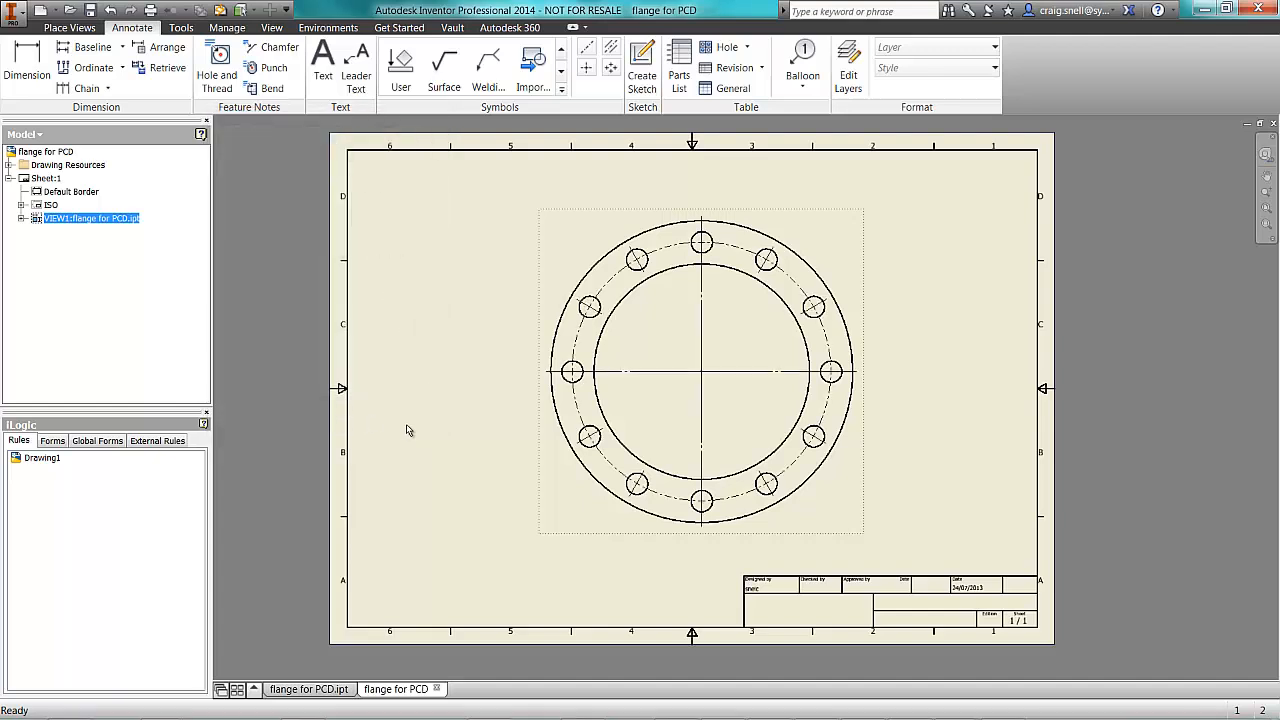